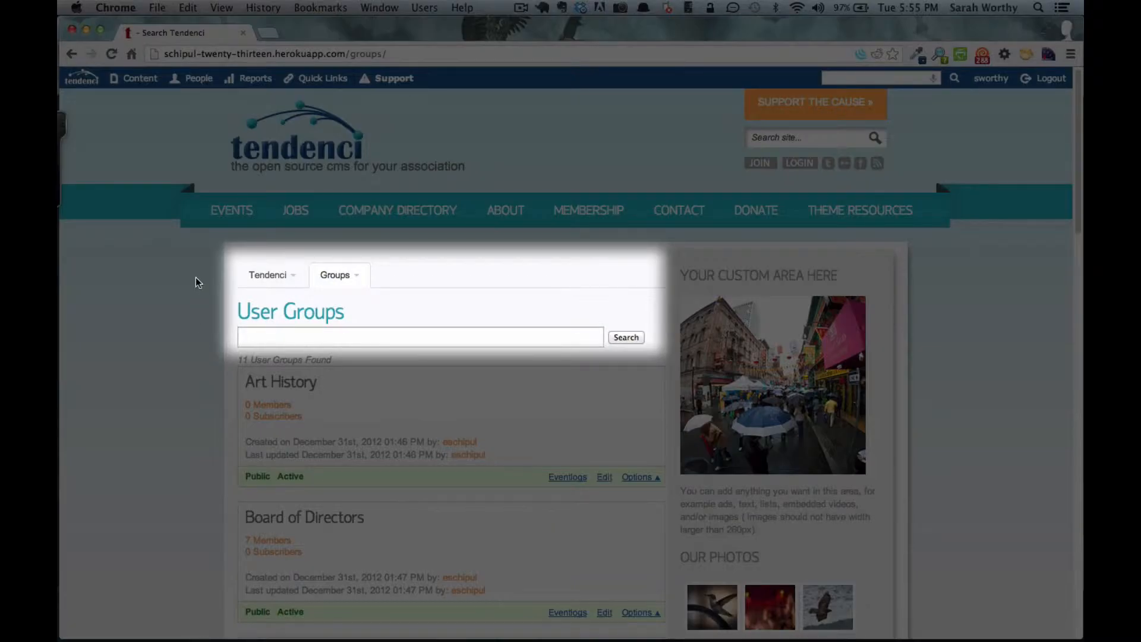
- Reveal the Art History group's Options menu with Delete, Permissions, Add Member and Add Myself
scroll(down, 3)
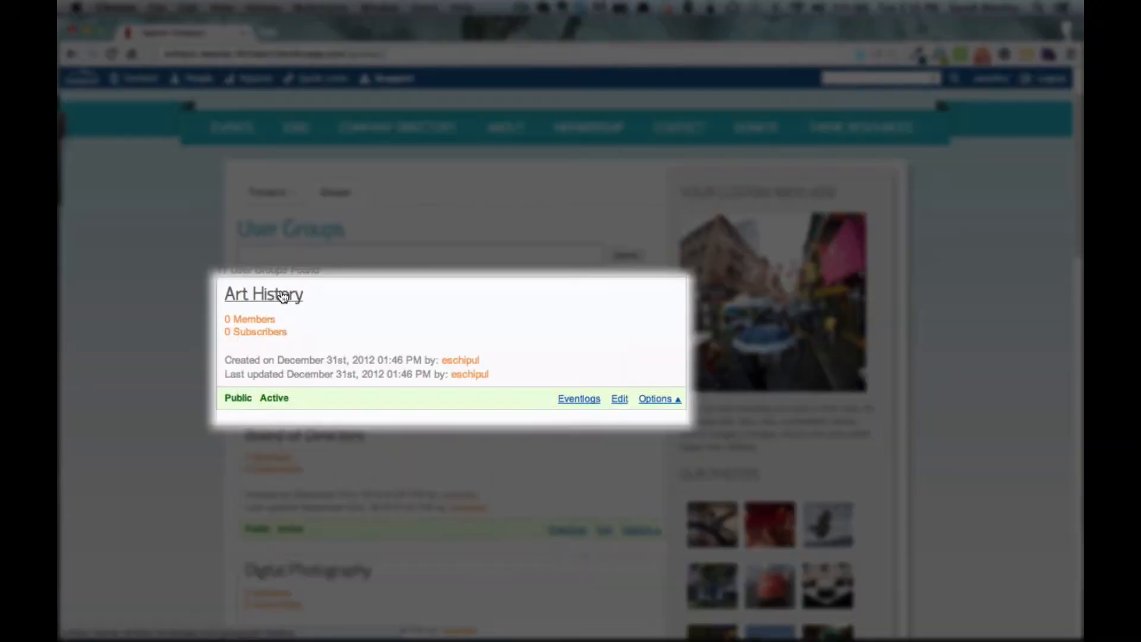
click(657, 399)
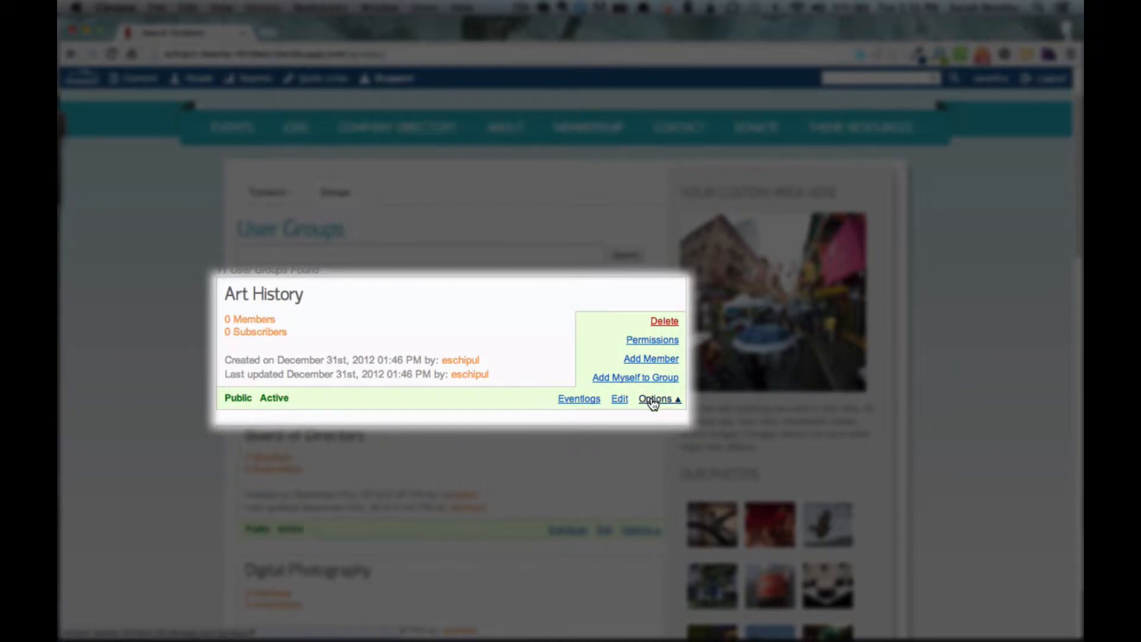
mouse_move(652, 382)
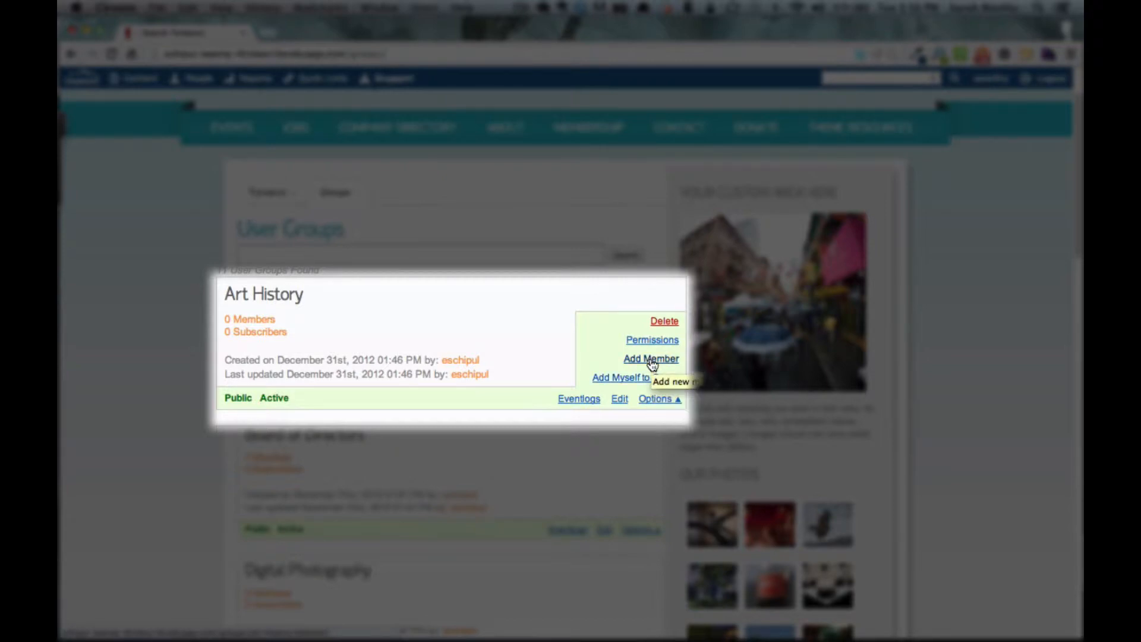
mouse_move(651, 382)
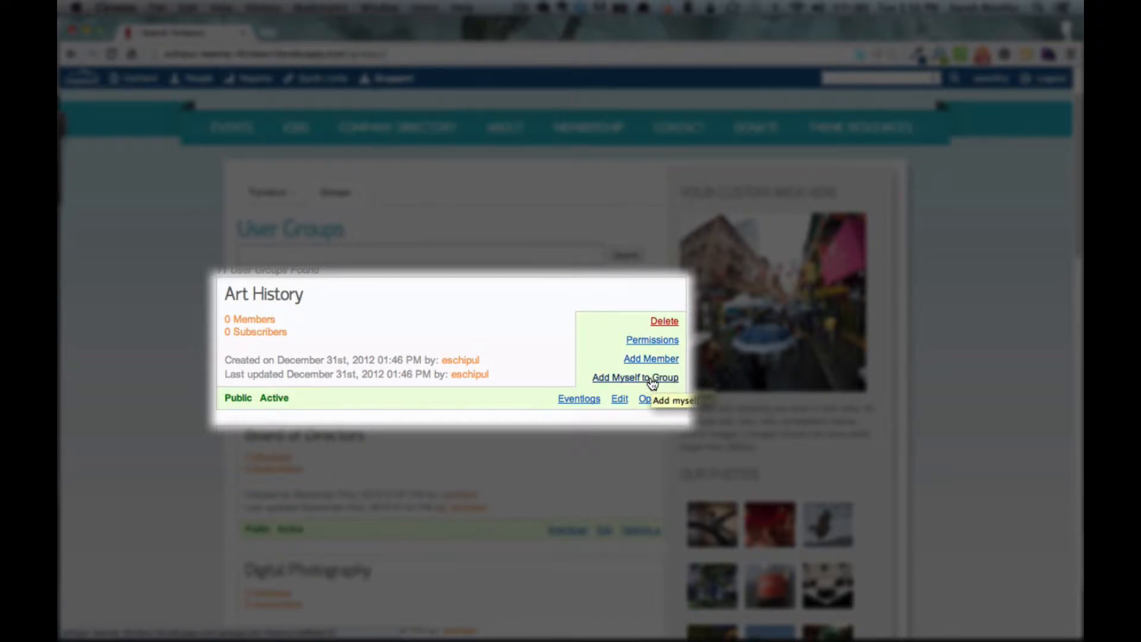
- Join Art History yourself, then go from its group page to Add Members to Group
click(635, 378)
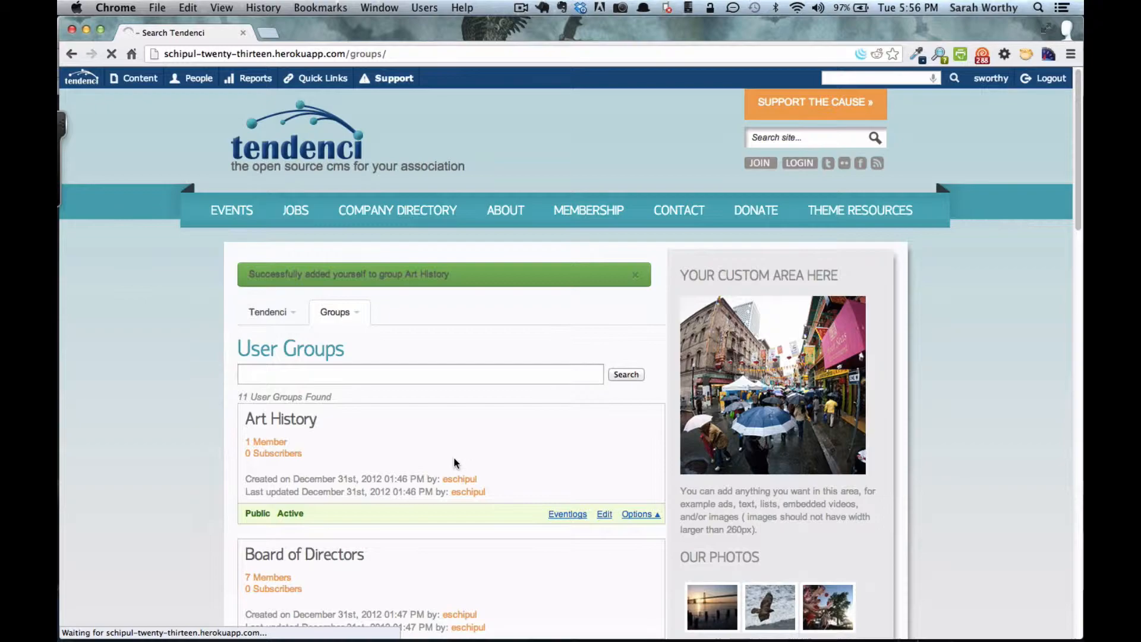
click(281, 419)
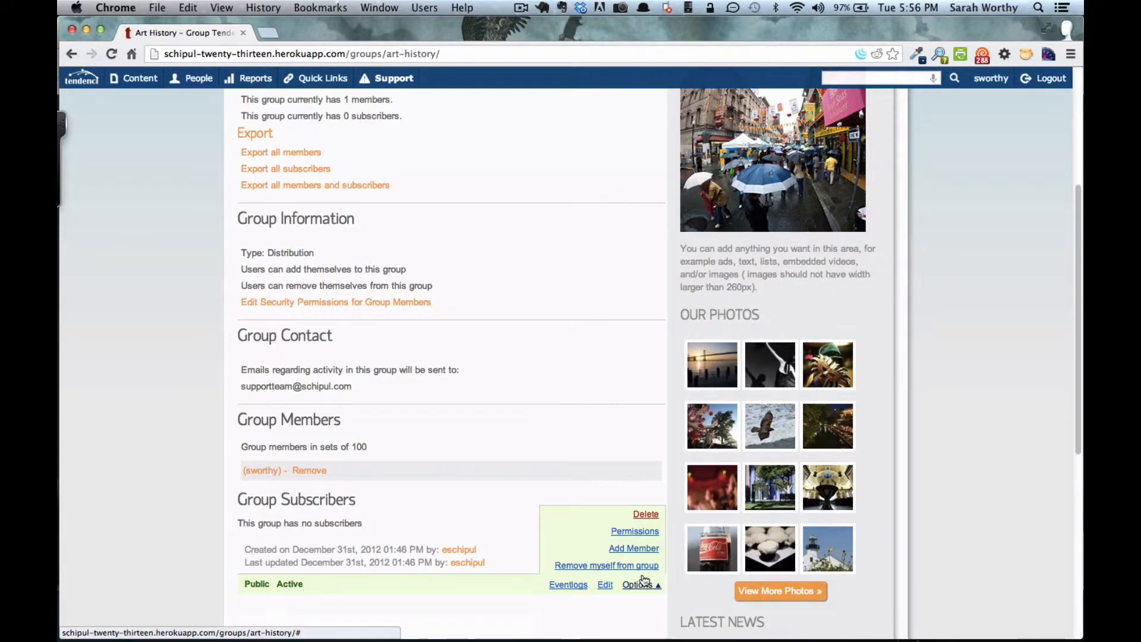
mouse_move(648, 551)
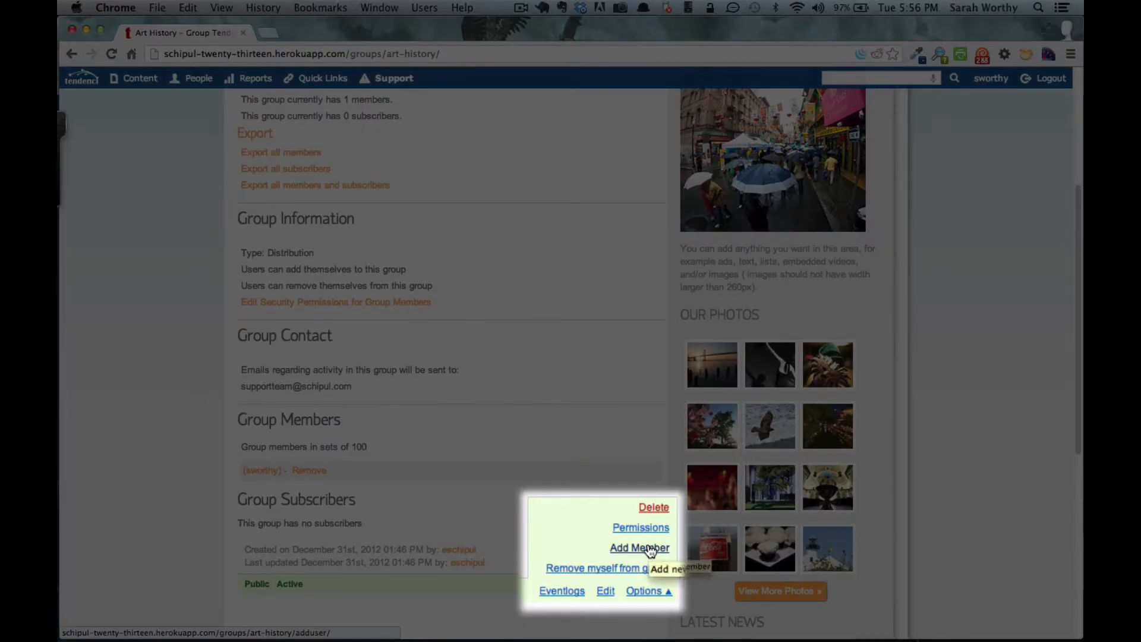
click(638, 548)
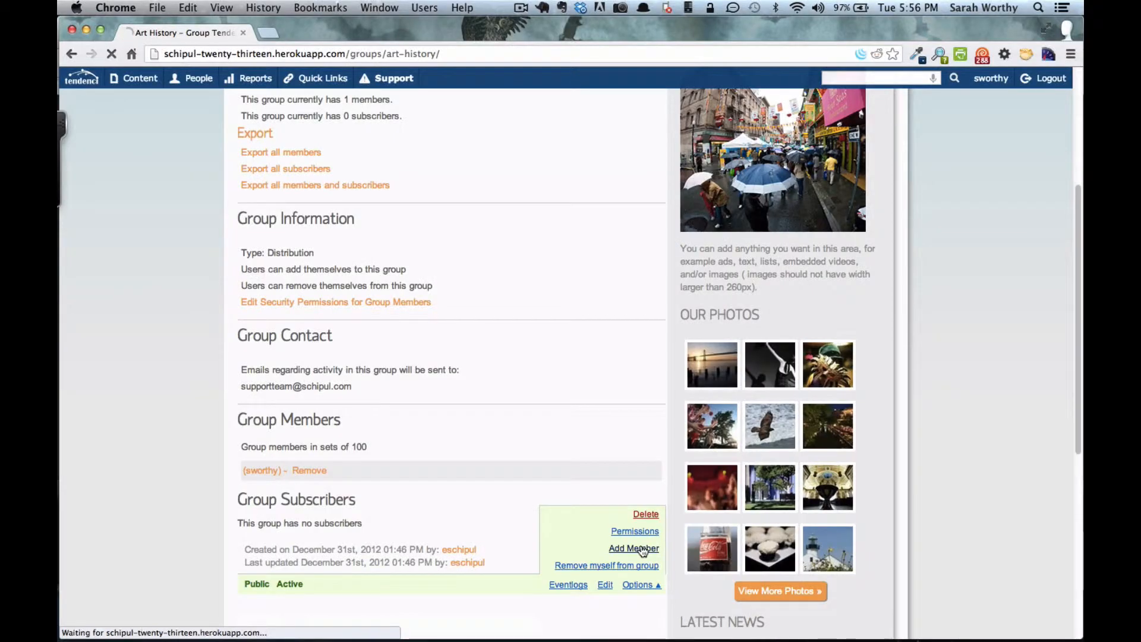
click(634, 548)
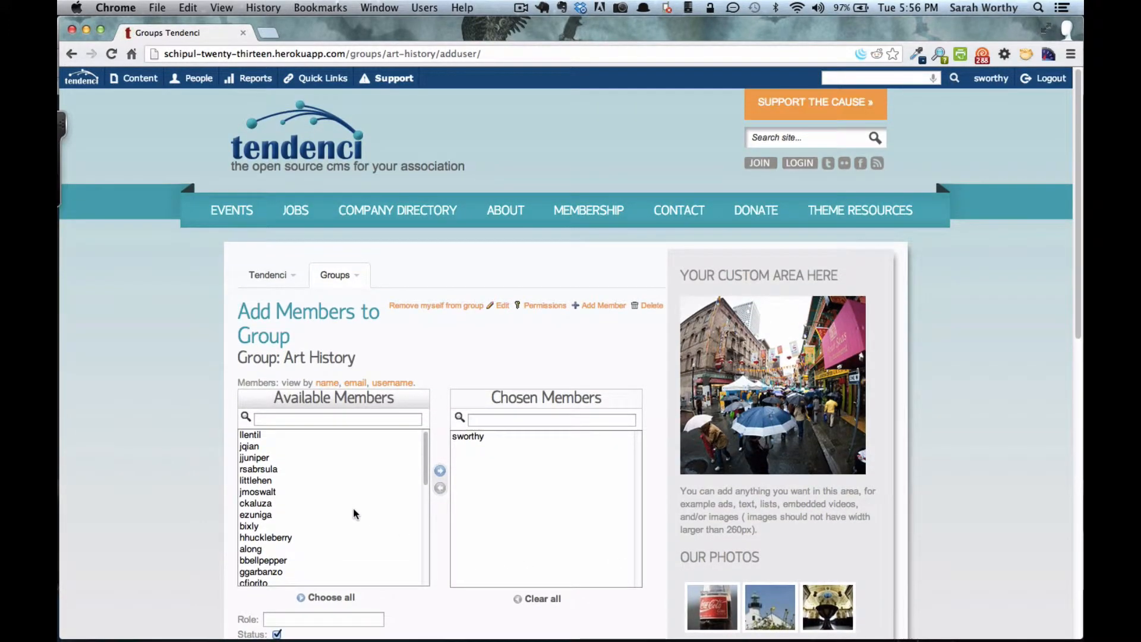
mouse_move(499, 536)
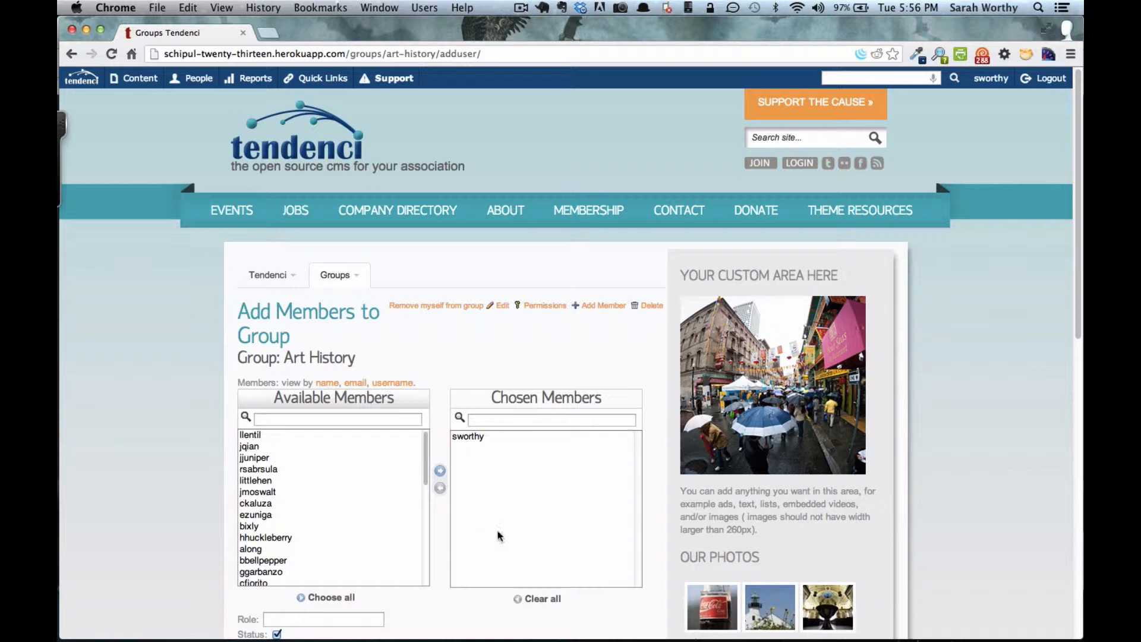
scroll(down, 3)
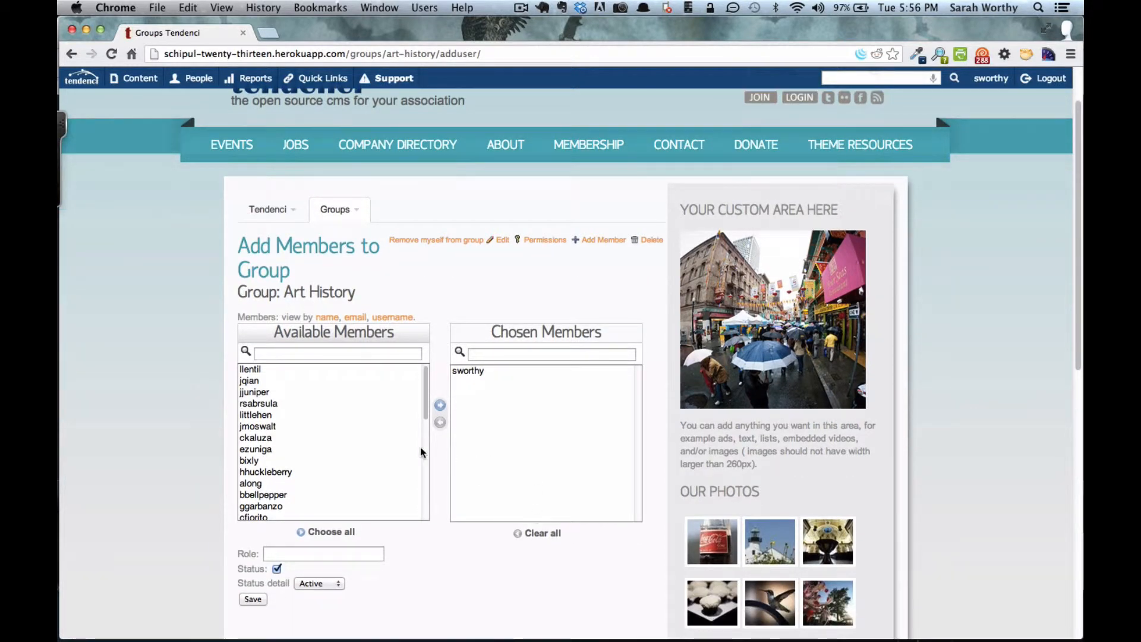
click(256, 438)
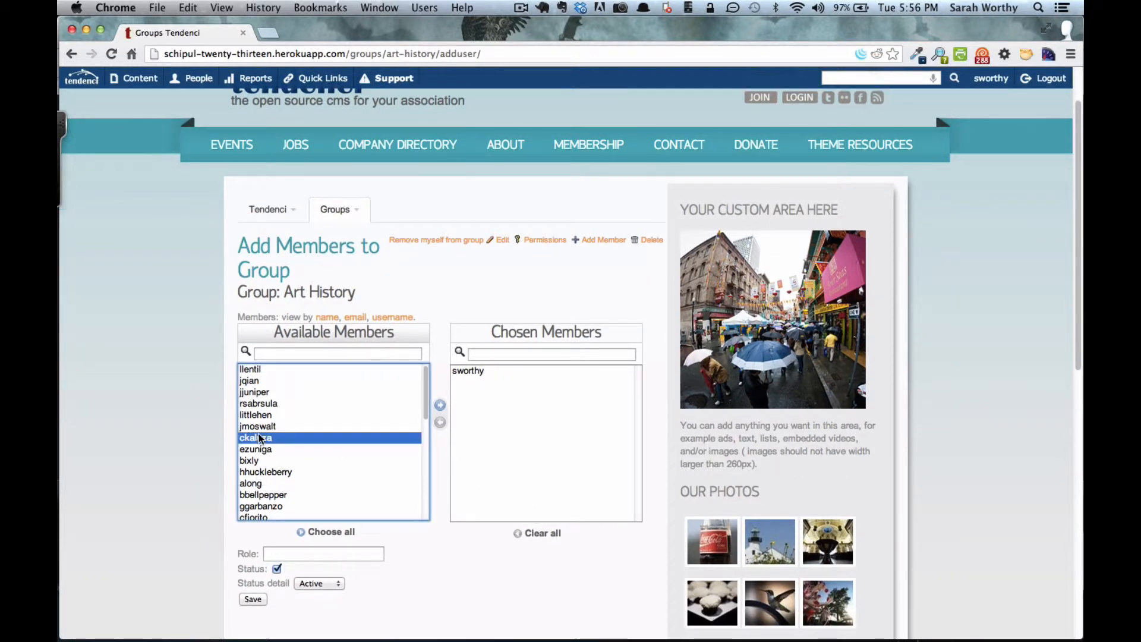
click(257, 450)
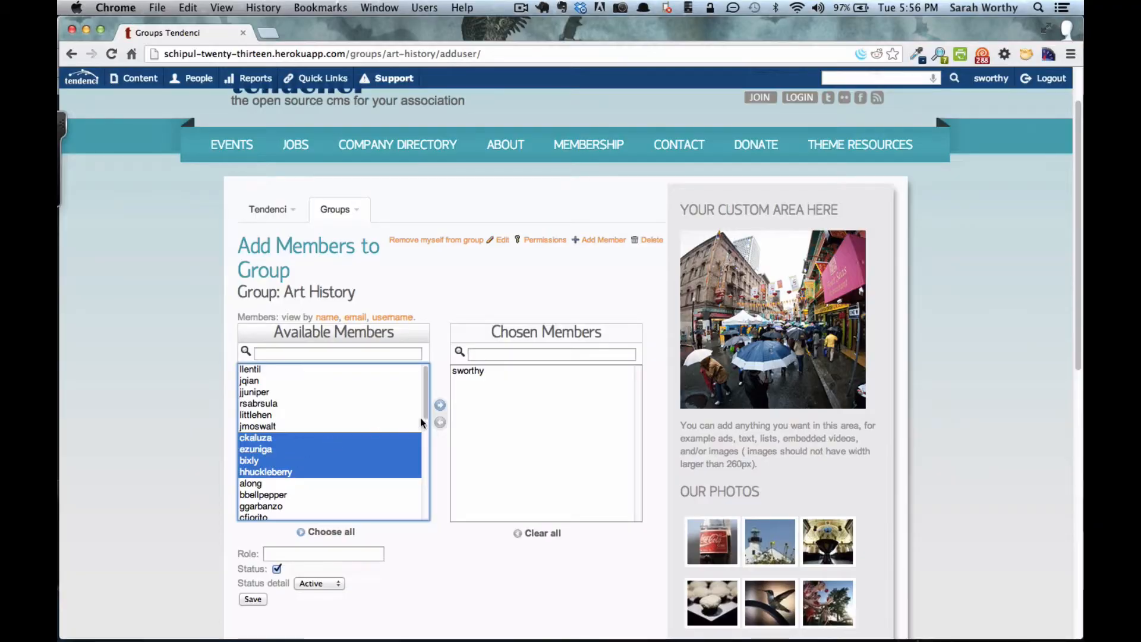
click(440, 405)
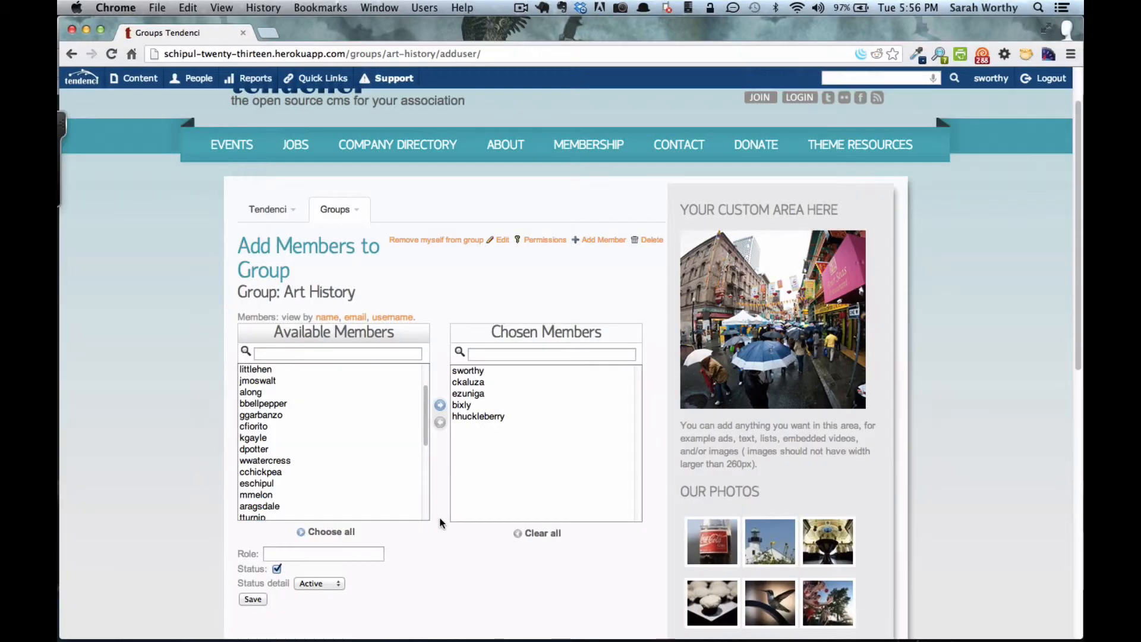
scroll(down, 3)
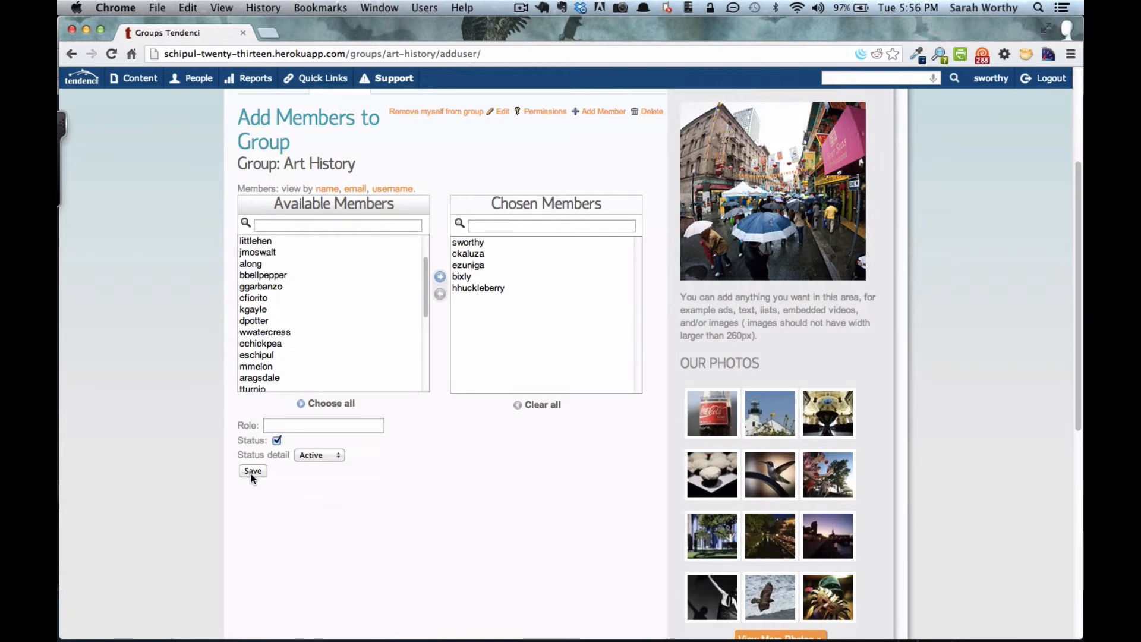
click(252, 471)
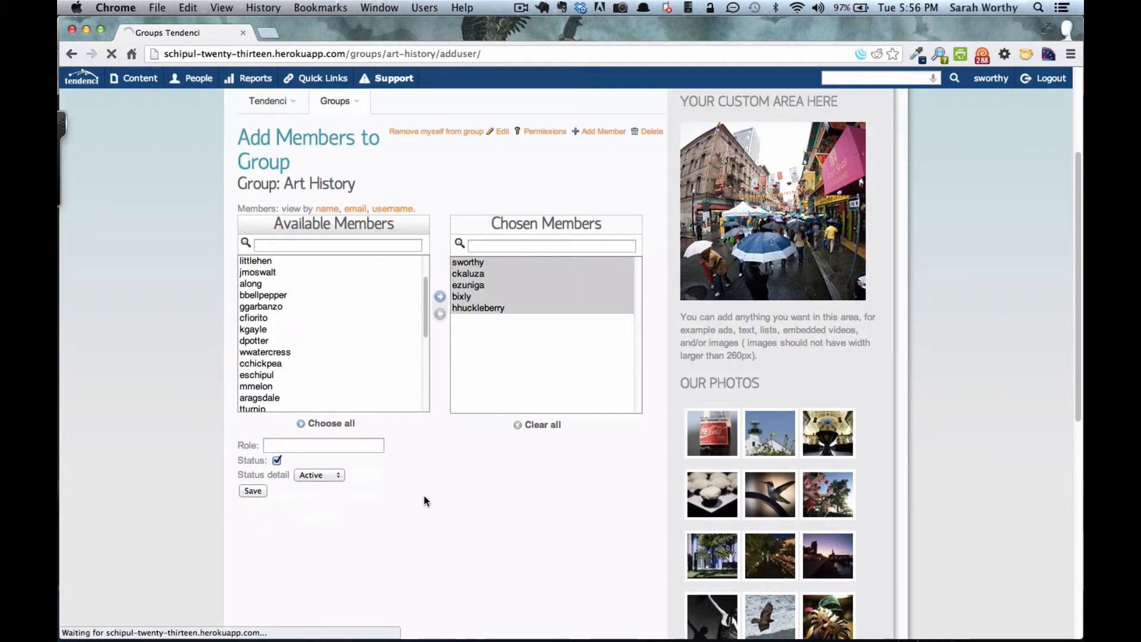
click(253, 491)
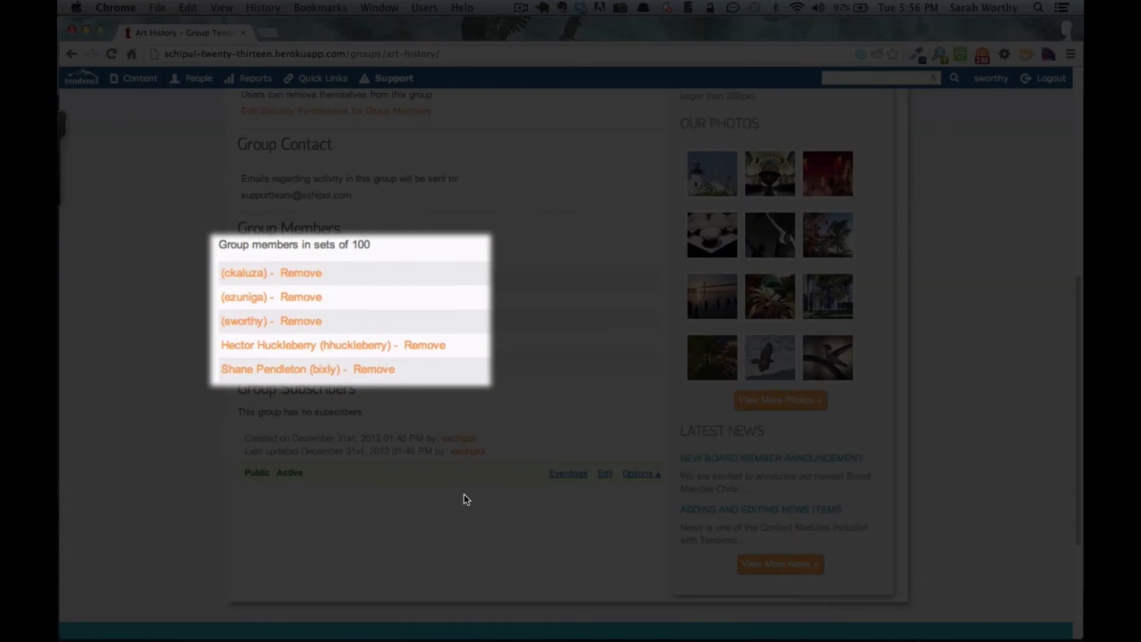
mouse_move(296, 423)
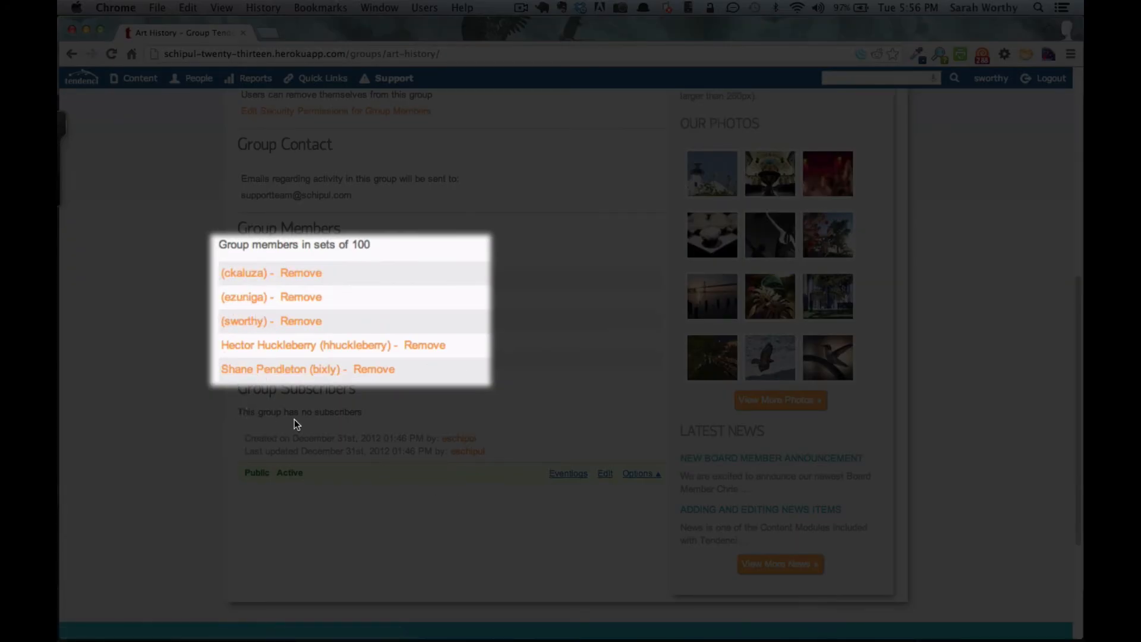